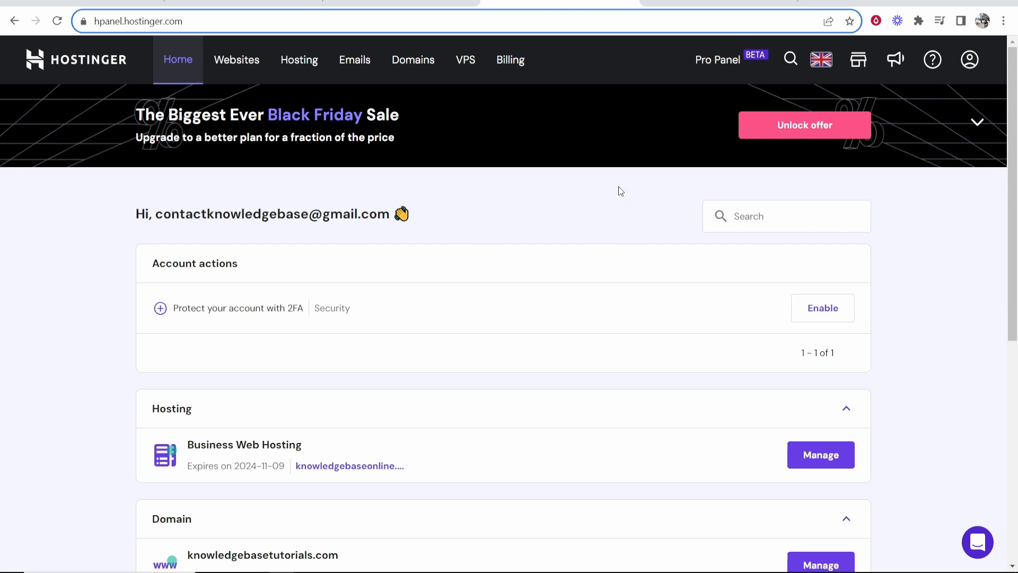
mouse_move(438, 66)
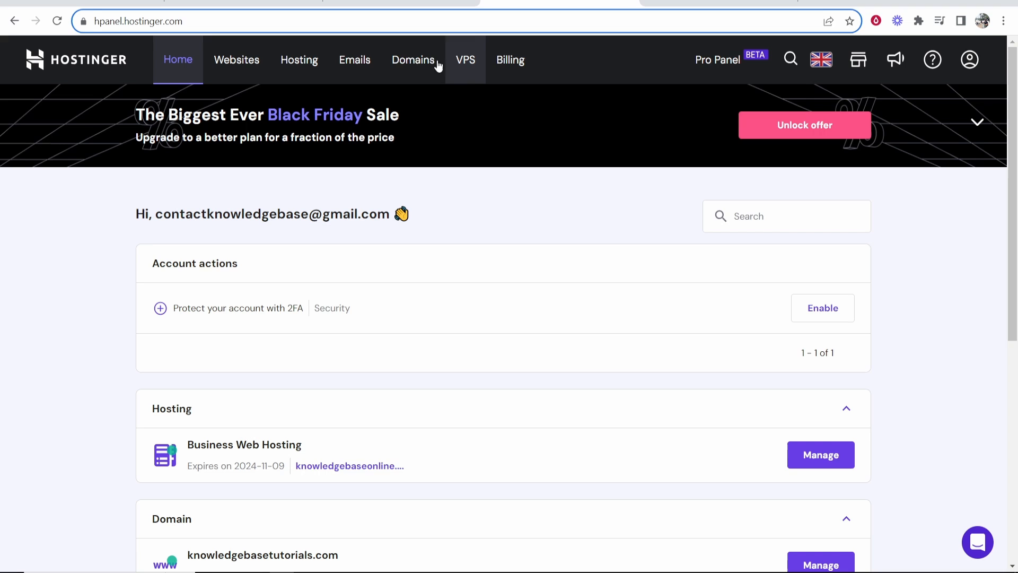
mouse_move(452, 200)
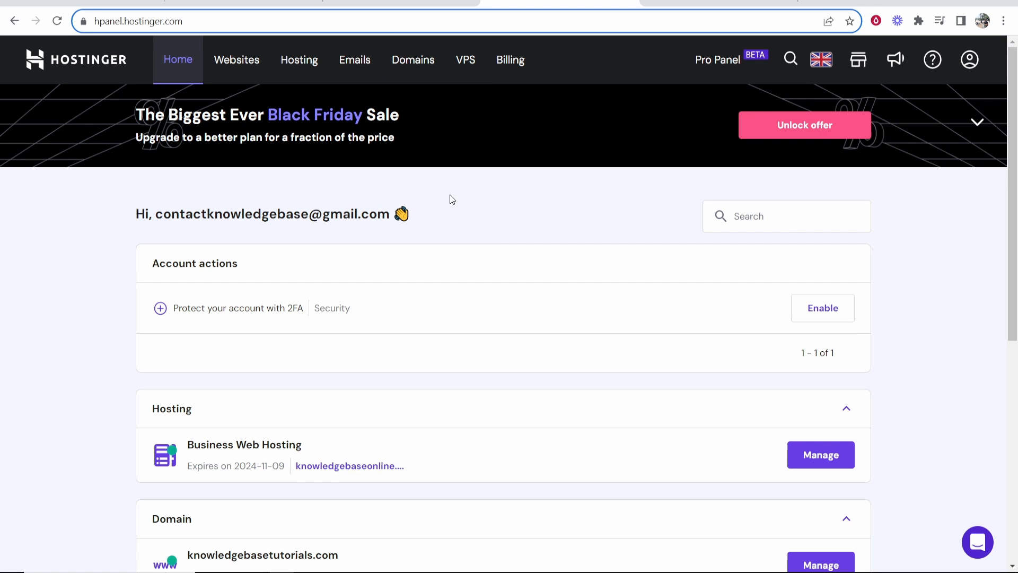
mouse_move(536, 245)
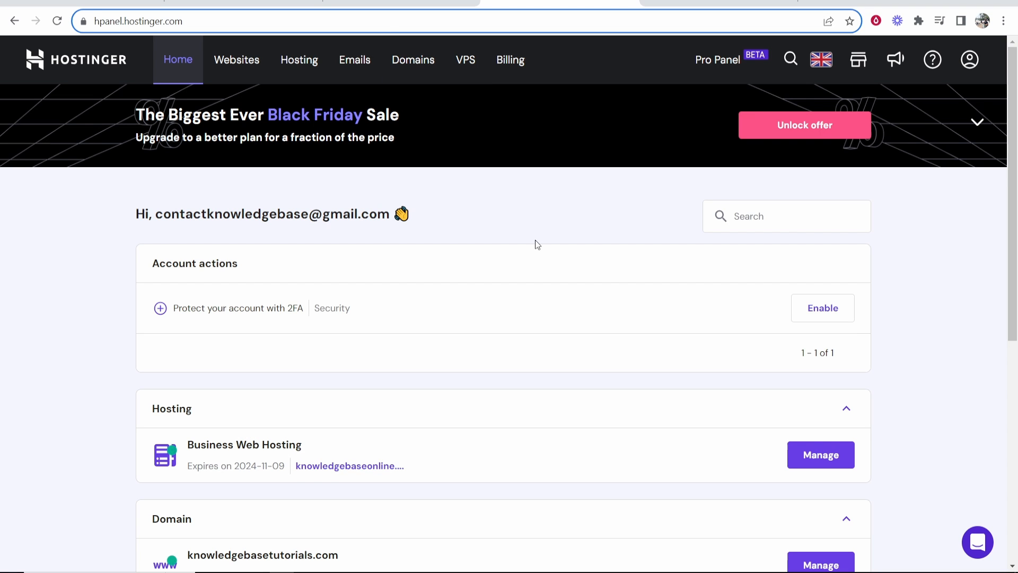
Show the My domains table with status, expiry dates and auto-renewal settings.
click(412, 60)
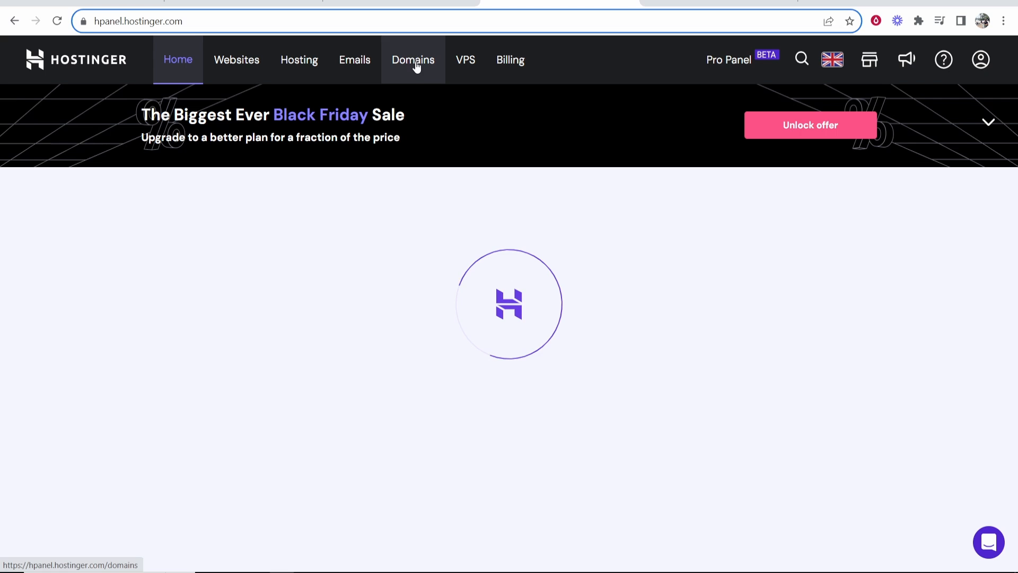
click(413, 59)
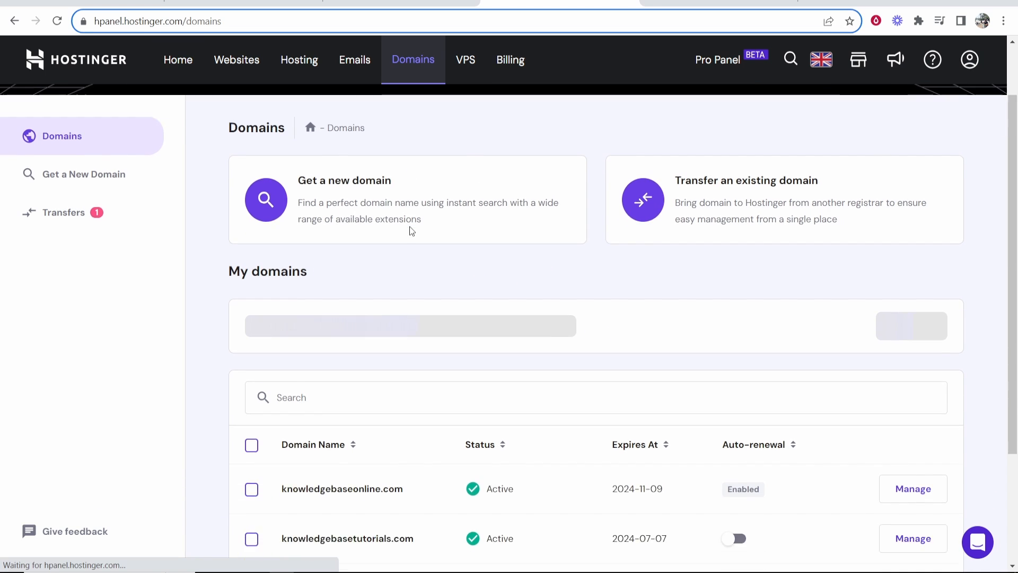
scroll(down, 3)
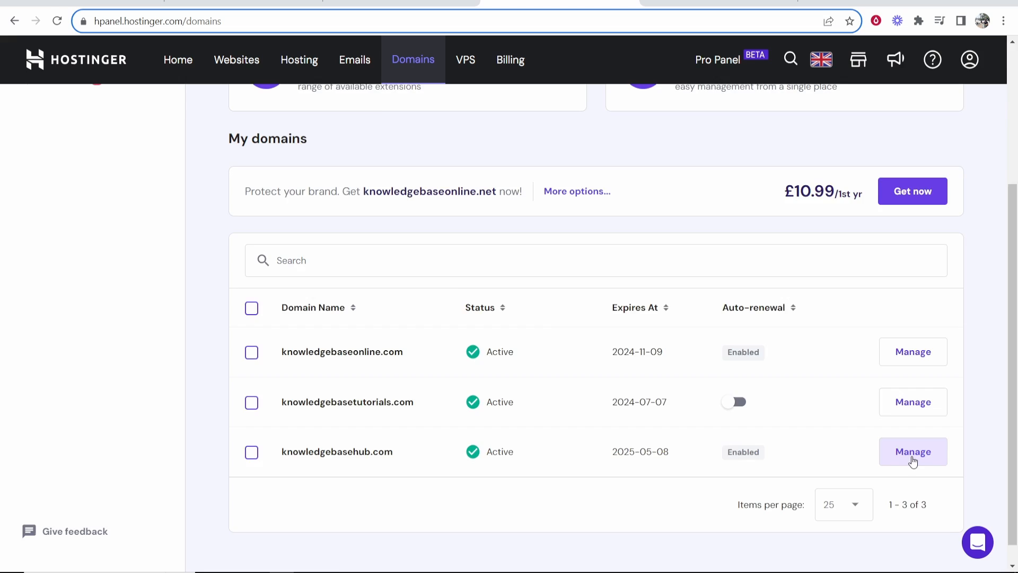
Manage knowledgebasehub.com to see its auto-renewal until 2025-05-08 and the Cancel domain option.
click(912, 452)
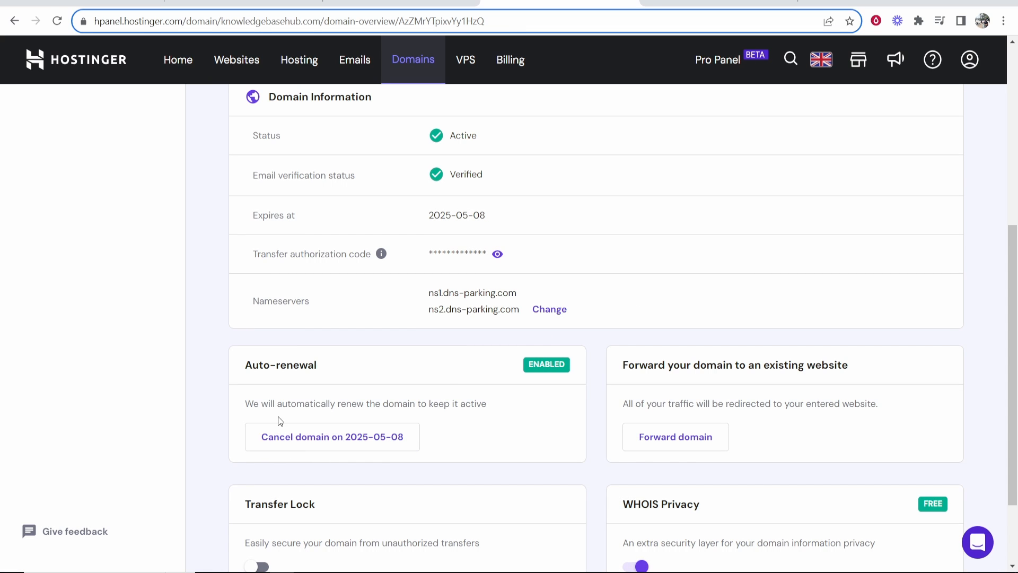
mouse_move(470, 400)
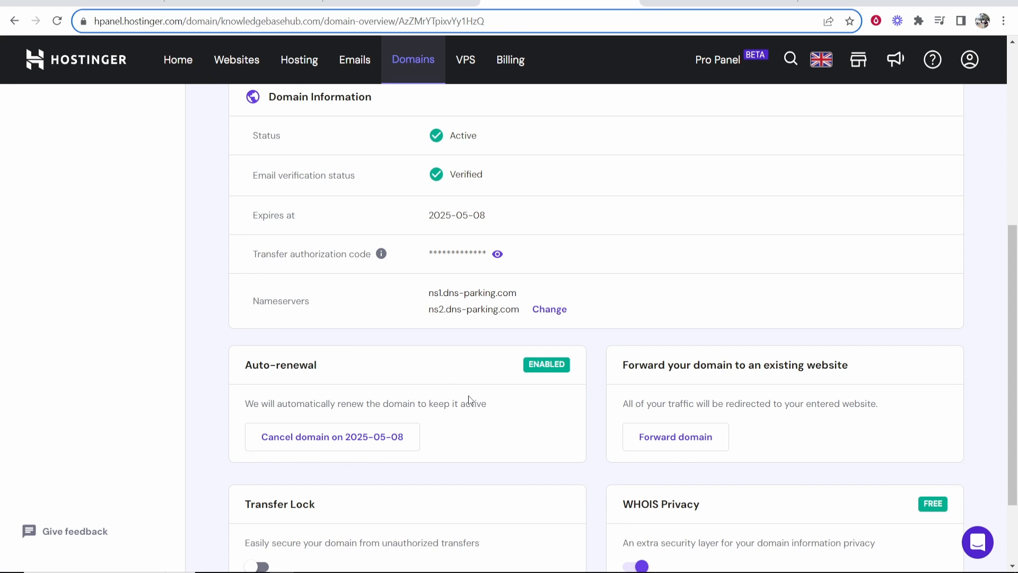
mouse_move(469, 419)
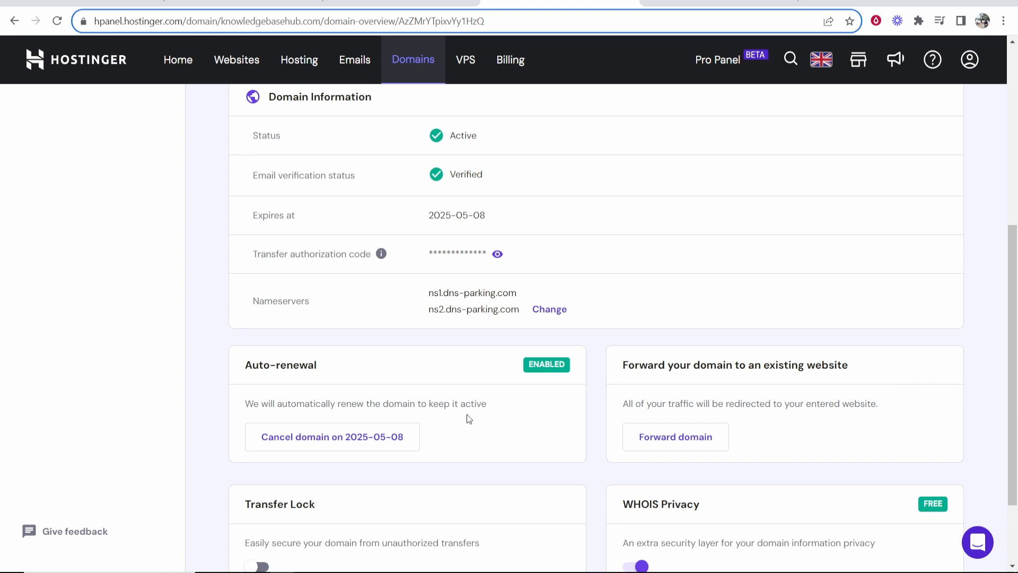
mouse_move(418, 209)
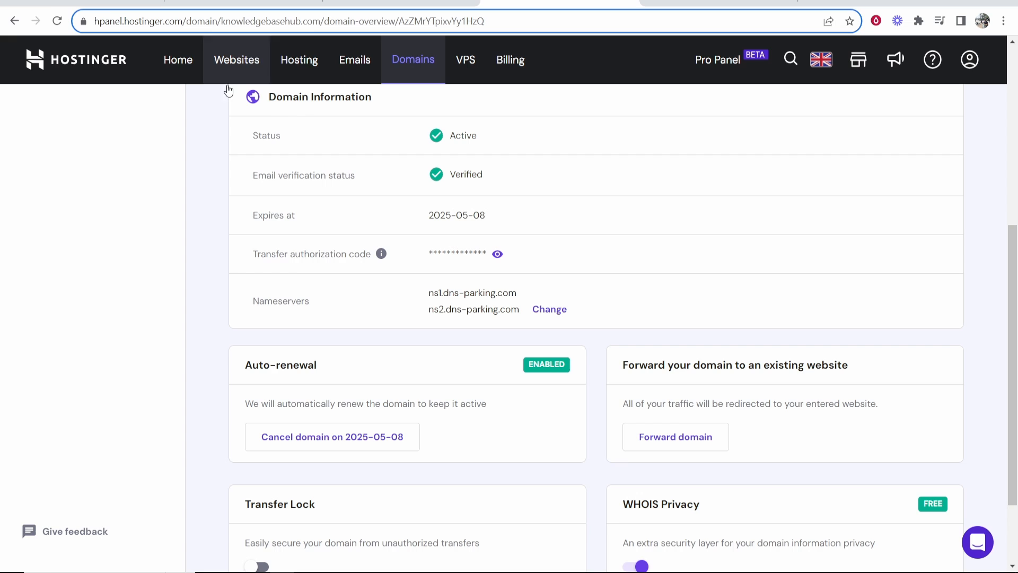
View the Business Web Hosting plan details from the Hosting overview.
click(299, 59)
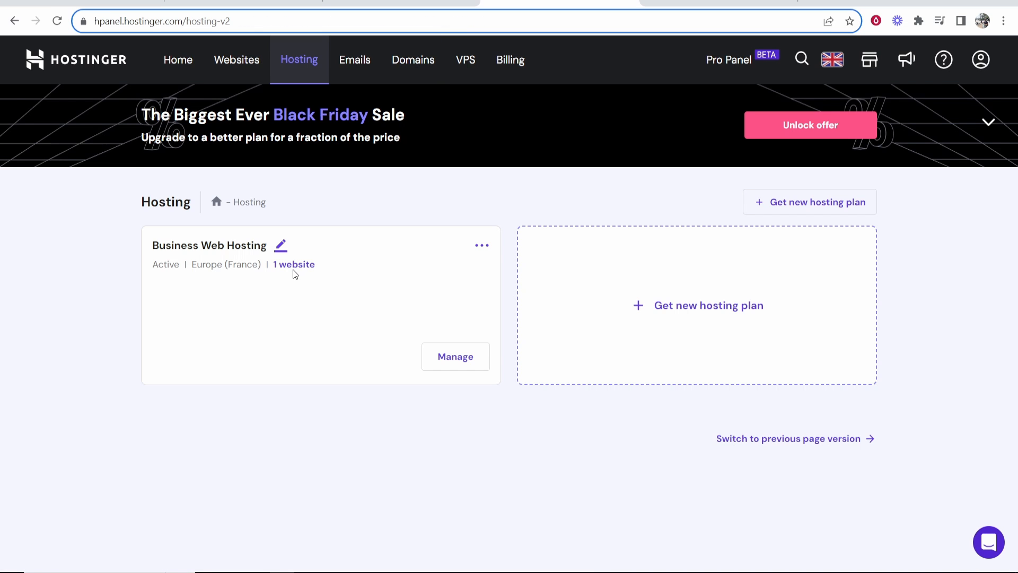
mouse_move(471, 322)
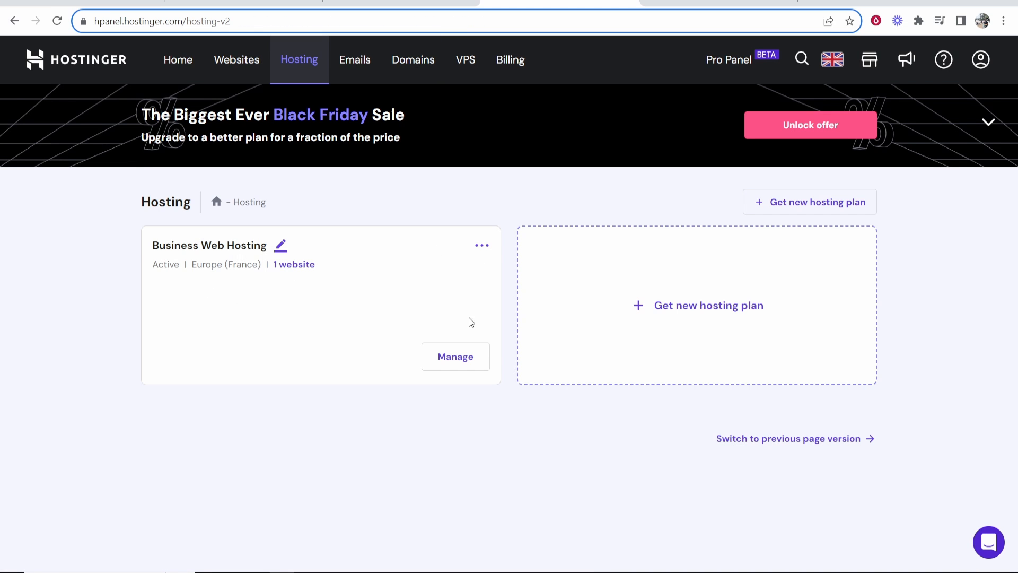
click(455, 357)
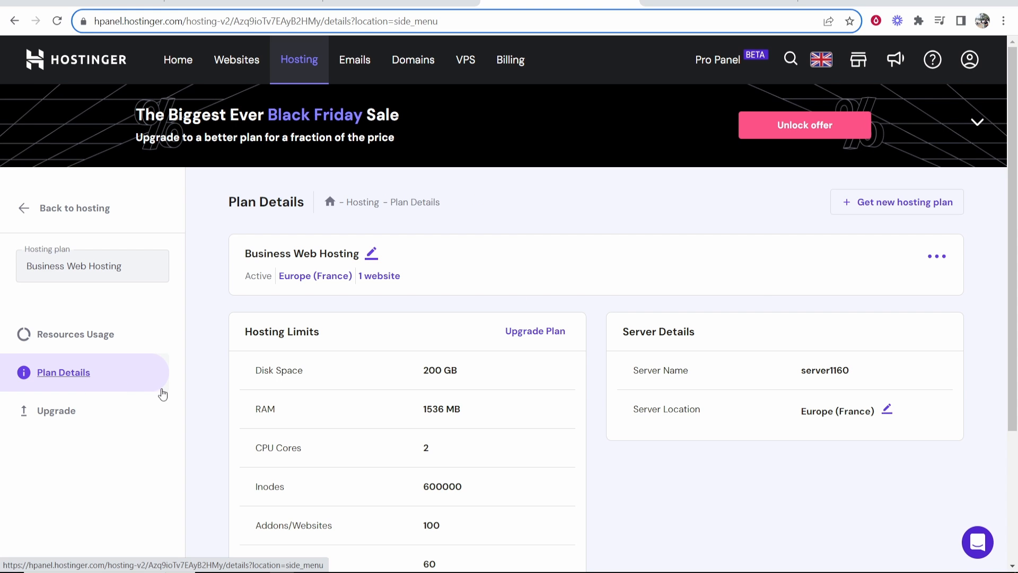
scroll(down, 3)
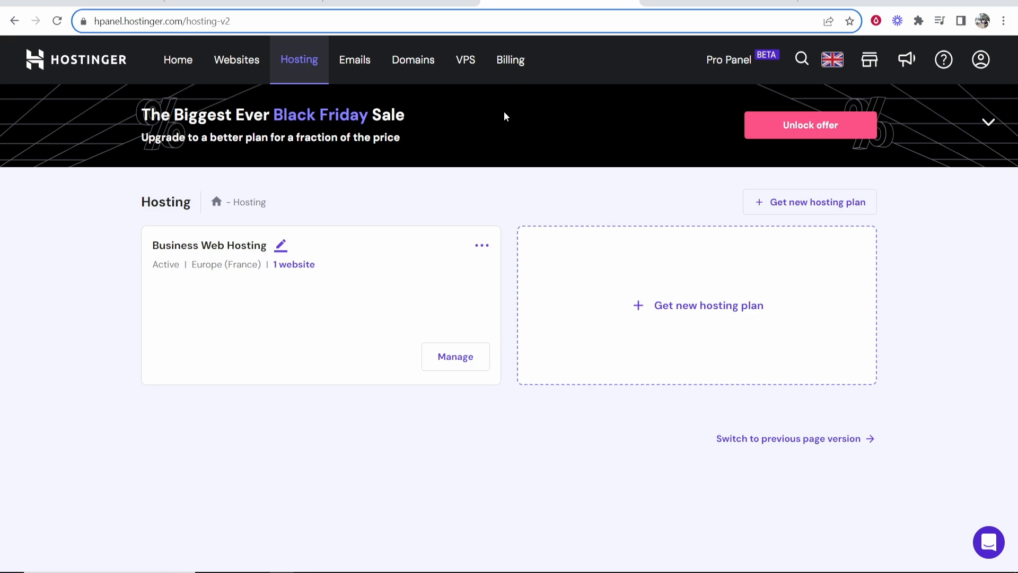
Go to Billing to list subscriptions with auto-renewal status, expiry and renewal price.
click(510, 59)
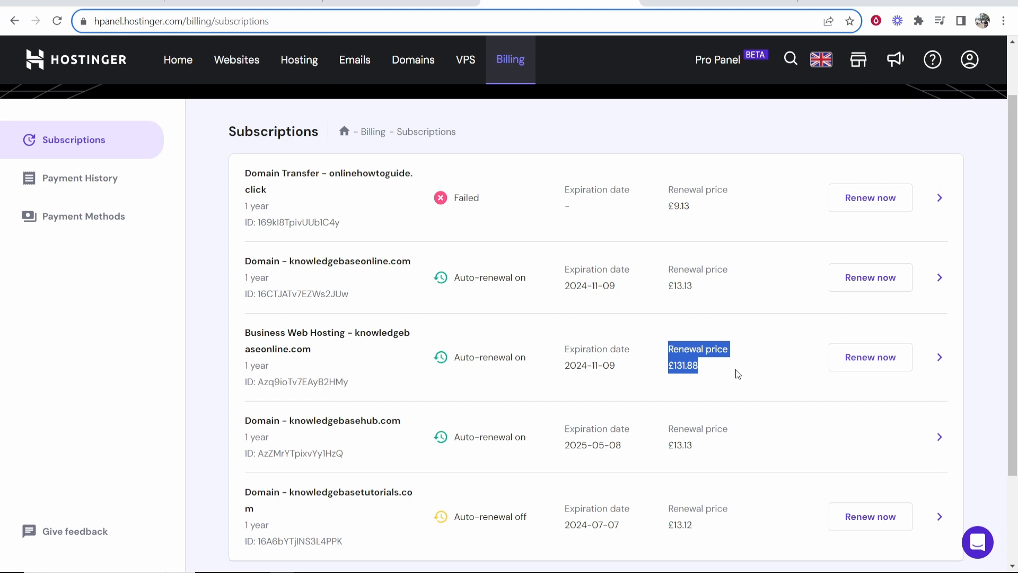
click(737, 373)
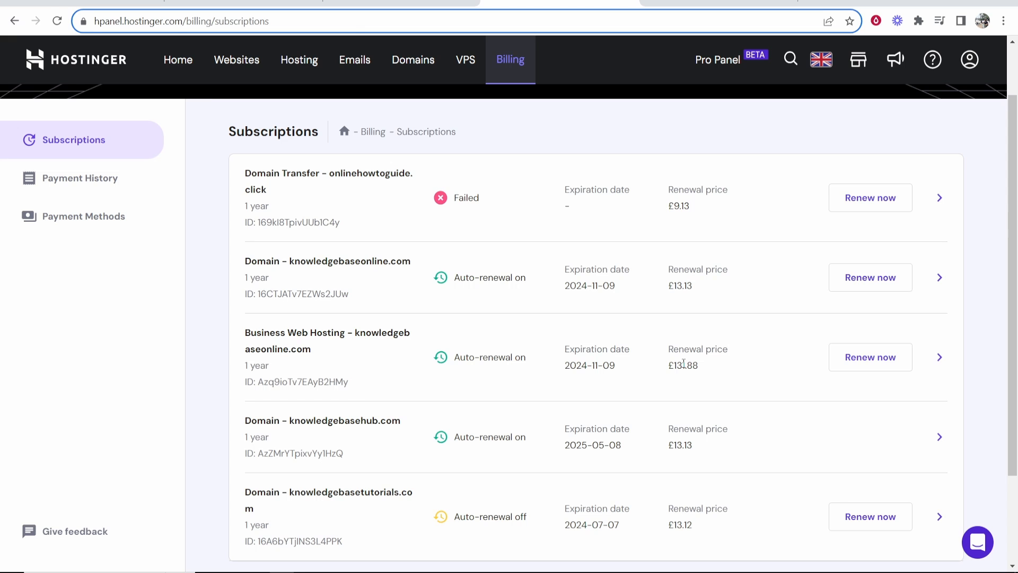
Show Business Web Hosting subscription details: auto-renewal on, £131.88 renewal, 2024-11-09 expiry.
click(939, 356)
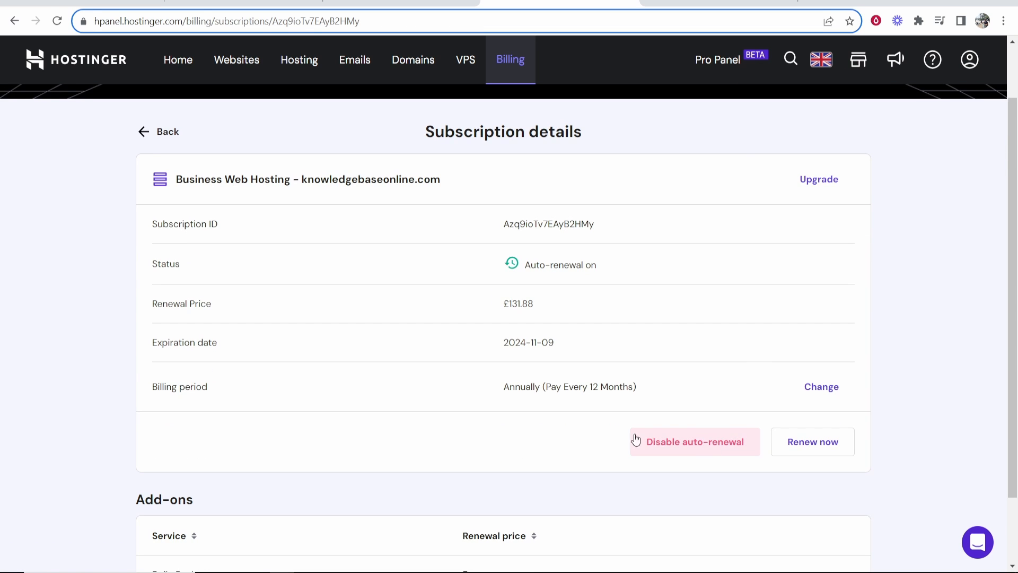
mouse_move(355, 405)
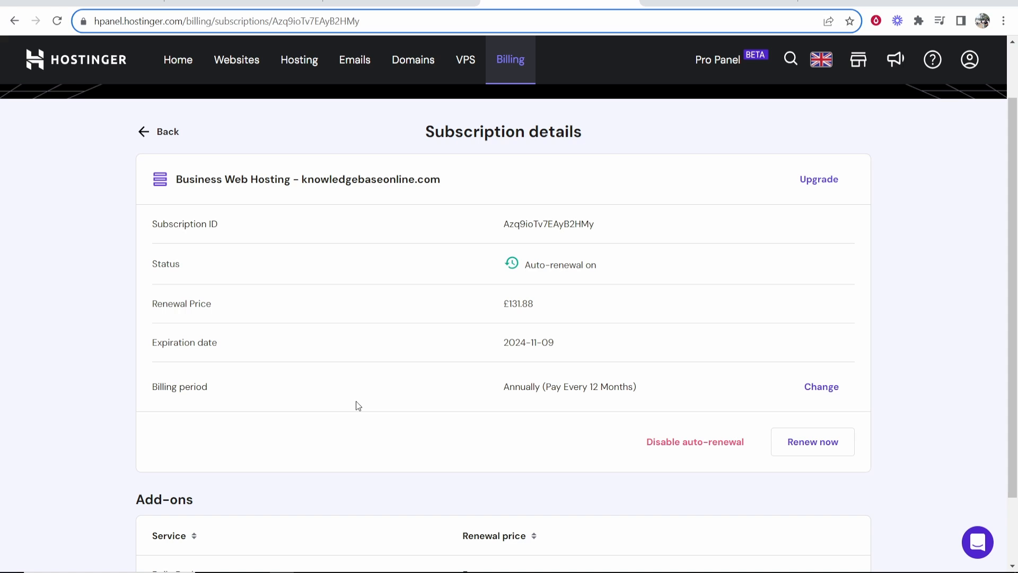
mouse_move(414, 438)
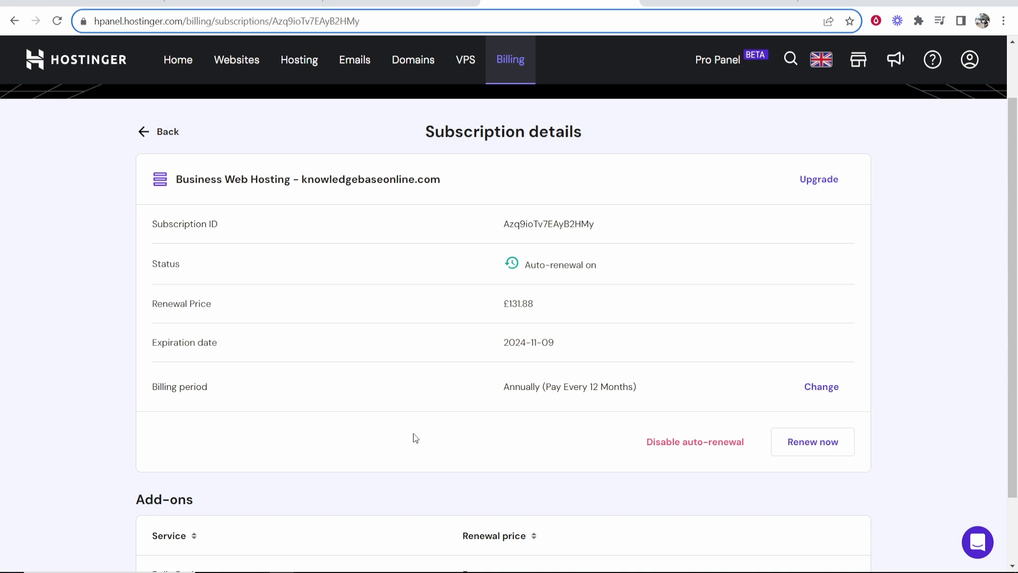
mouse_move(328, 554)
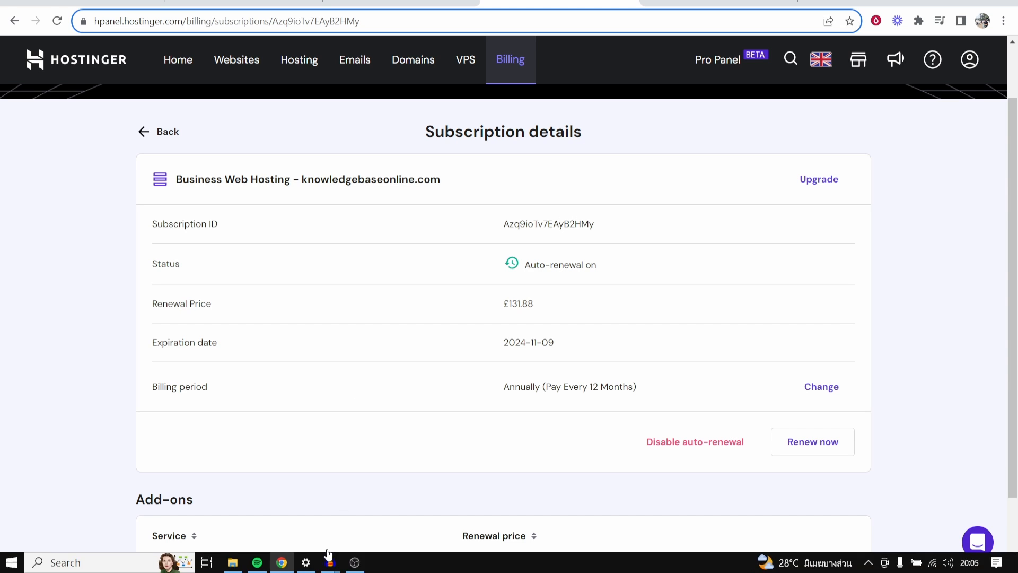